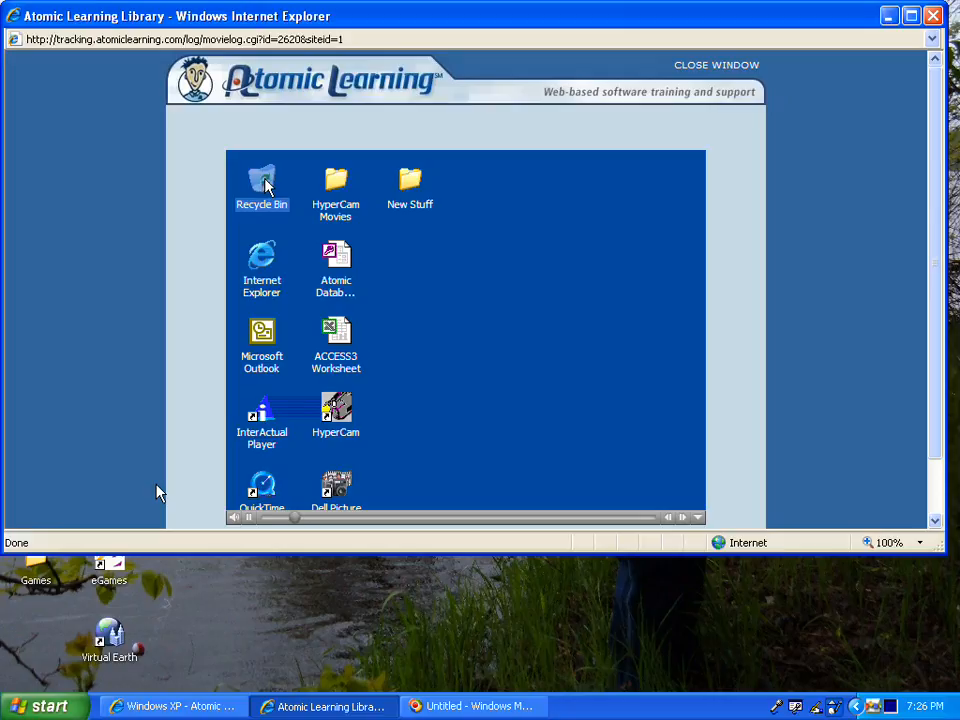
pyautogui.moveTo(460, 319)
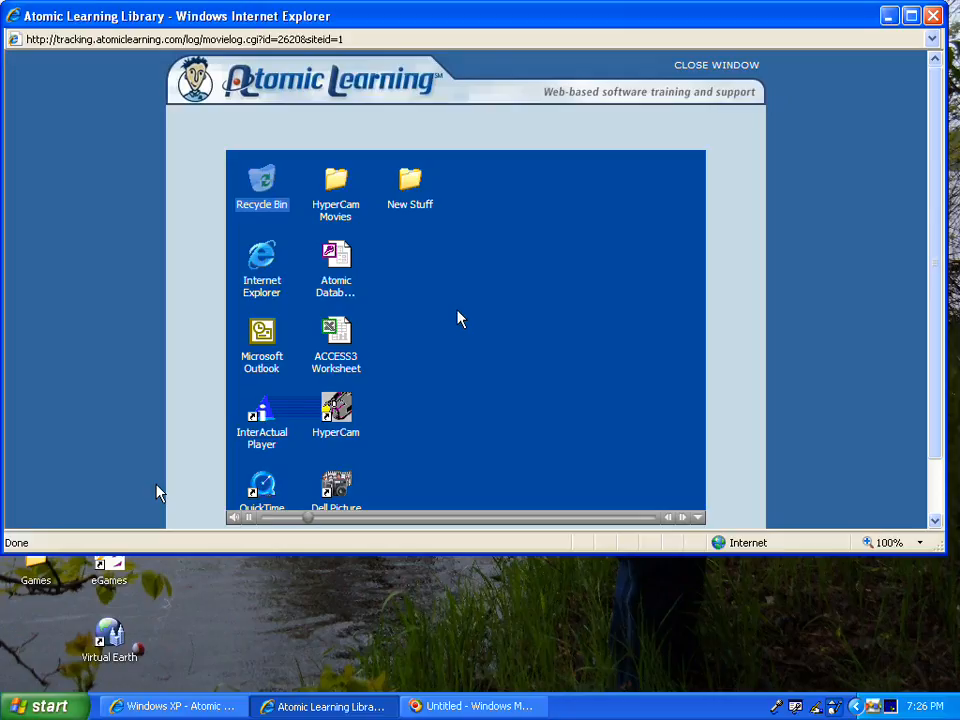
pyautogui.moveTo(450, 325)
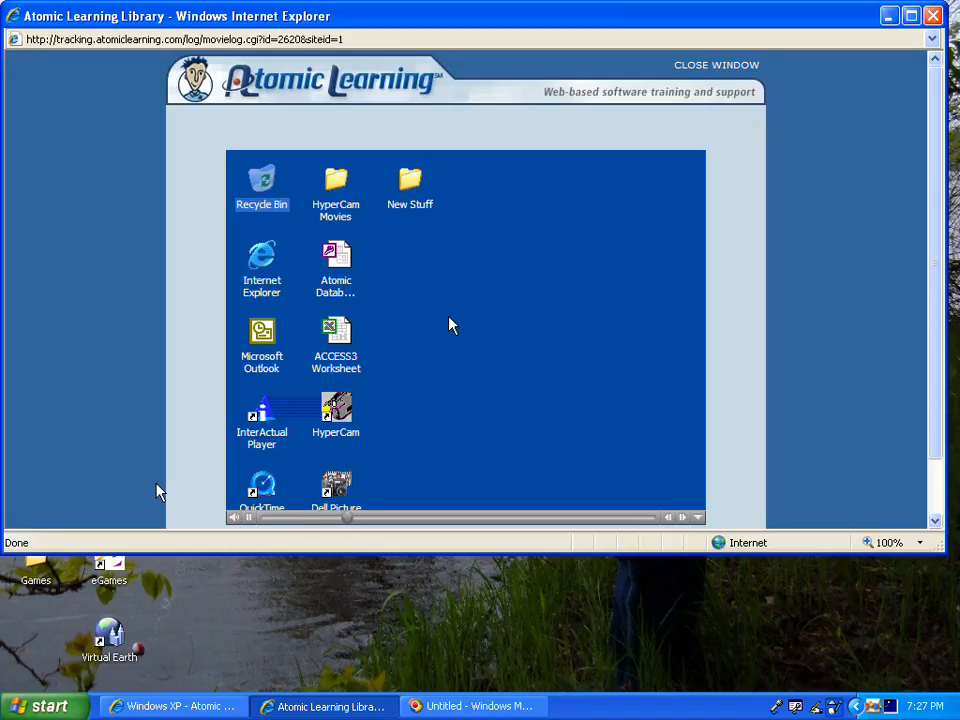
pyautogui.moveTo(410, 185)
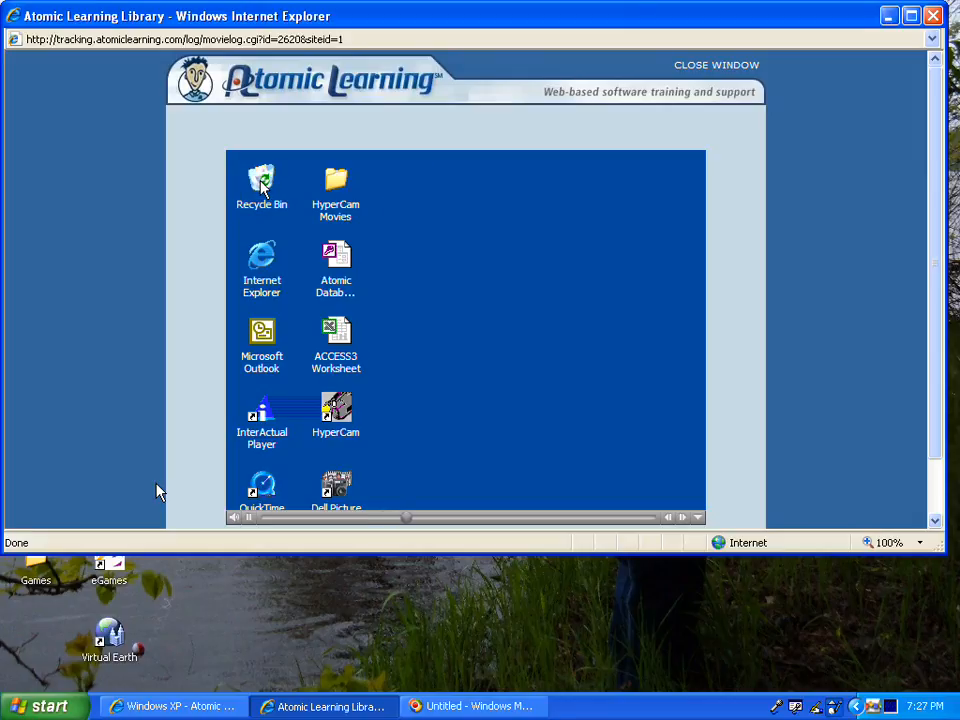
# Open the Recycle Bin to view the deleted New Stuff folder
pyautogui.doubleClick(261, 185)
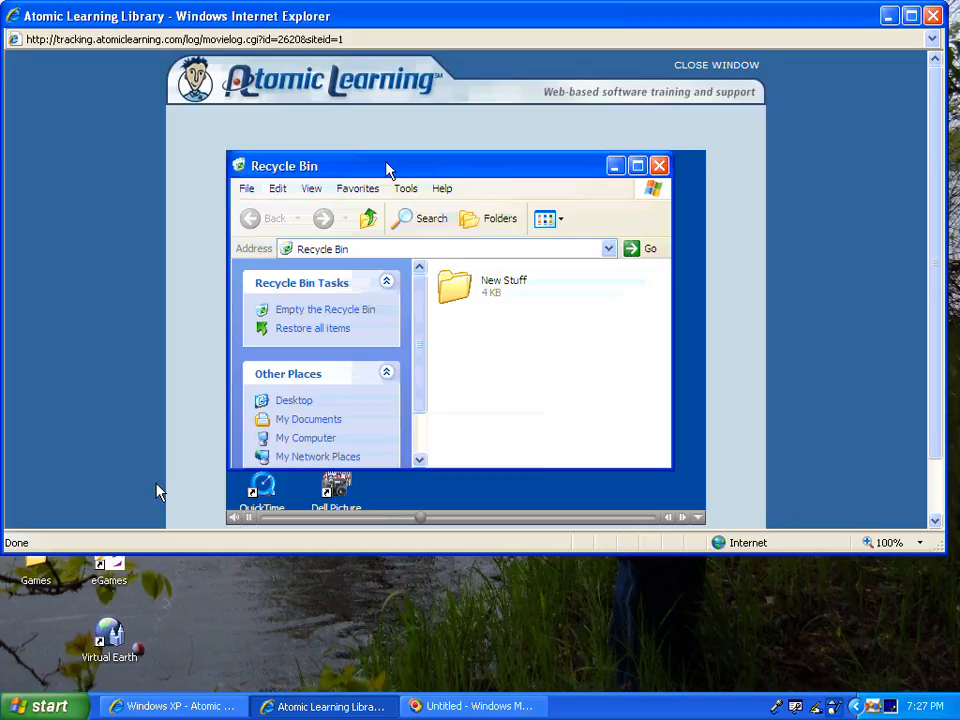
pyautogui.moveTo(322, 165)
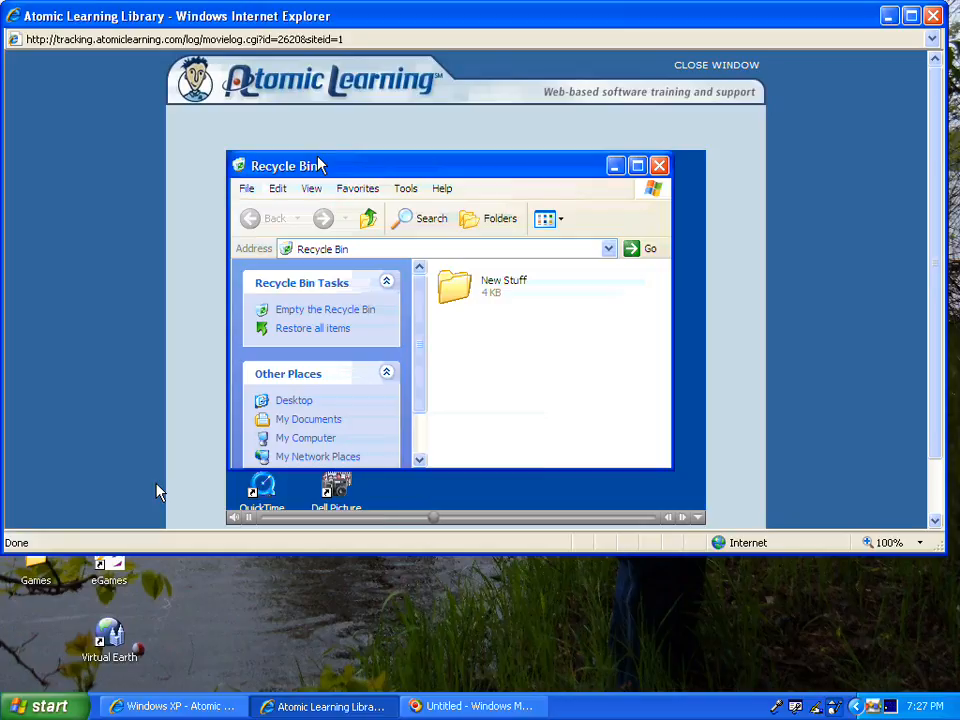
pyautogui.moveTo(515, 300)
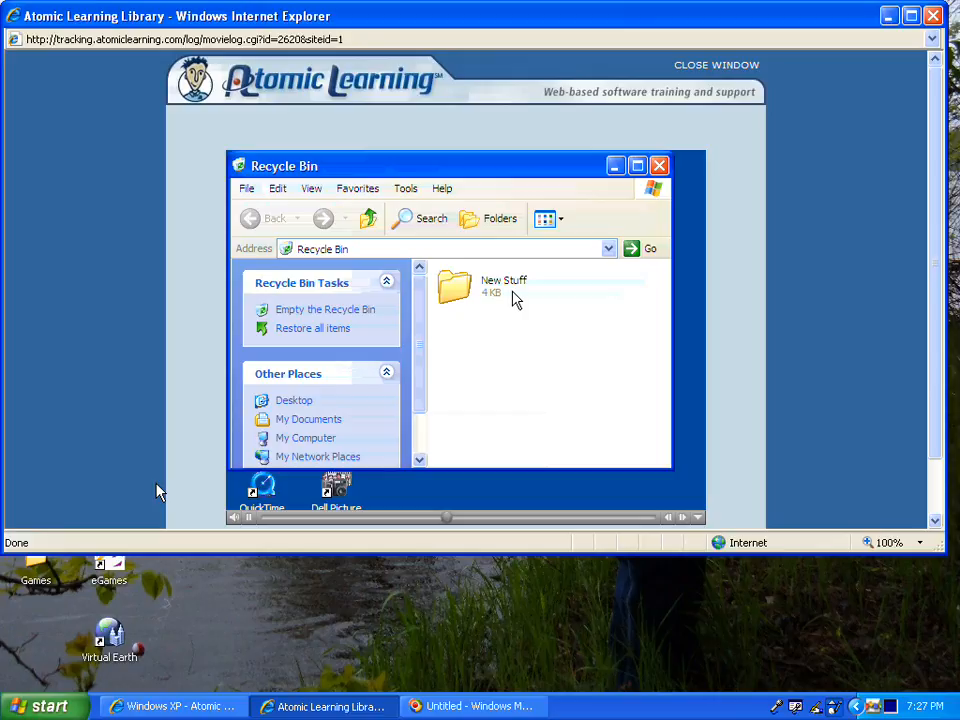
pyautogui.moveTo(313, 328)
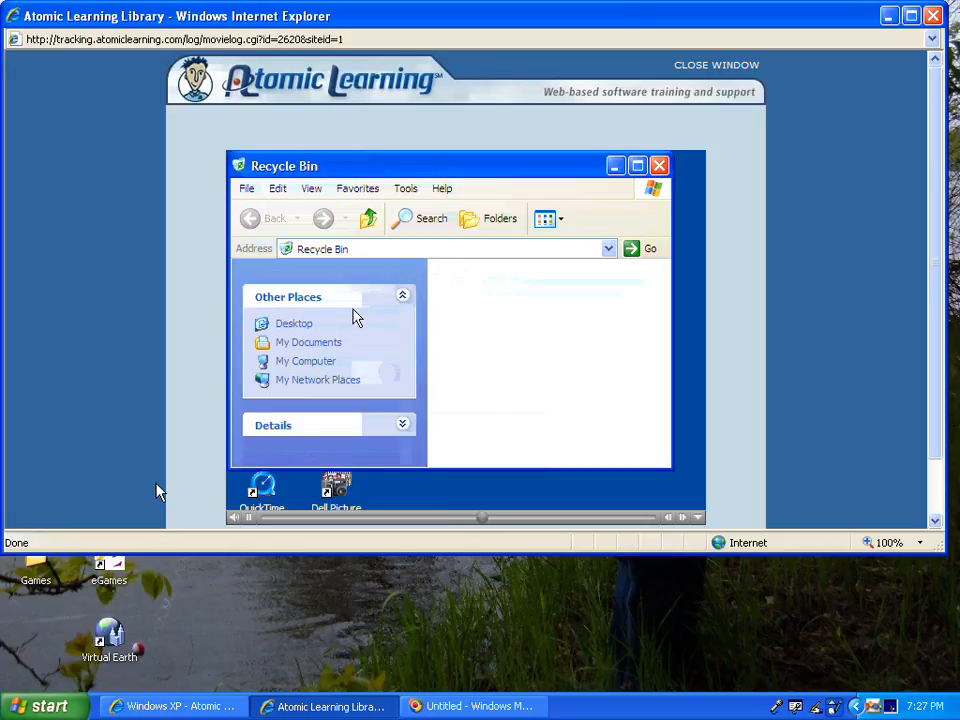
pyautogui.moveTo(508, 260)
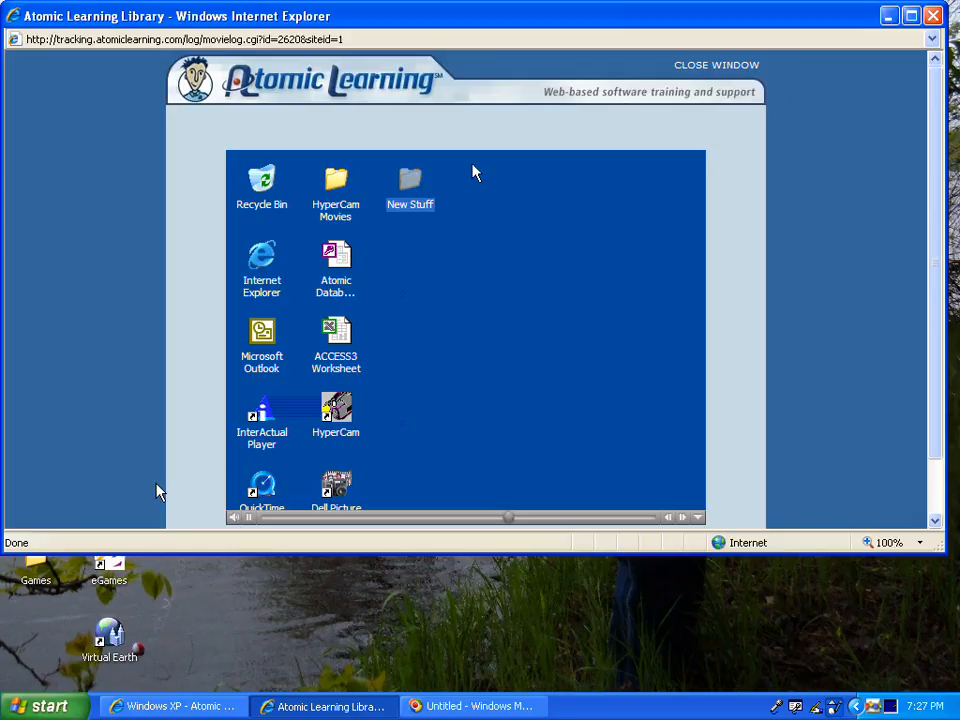
pyautogui.moveTo(490, 235)
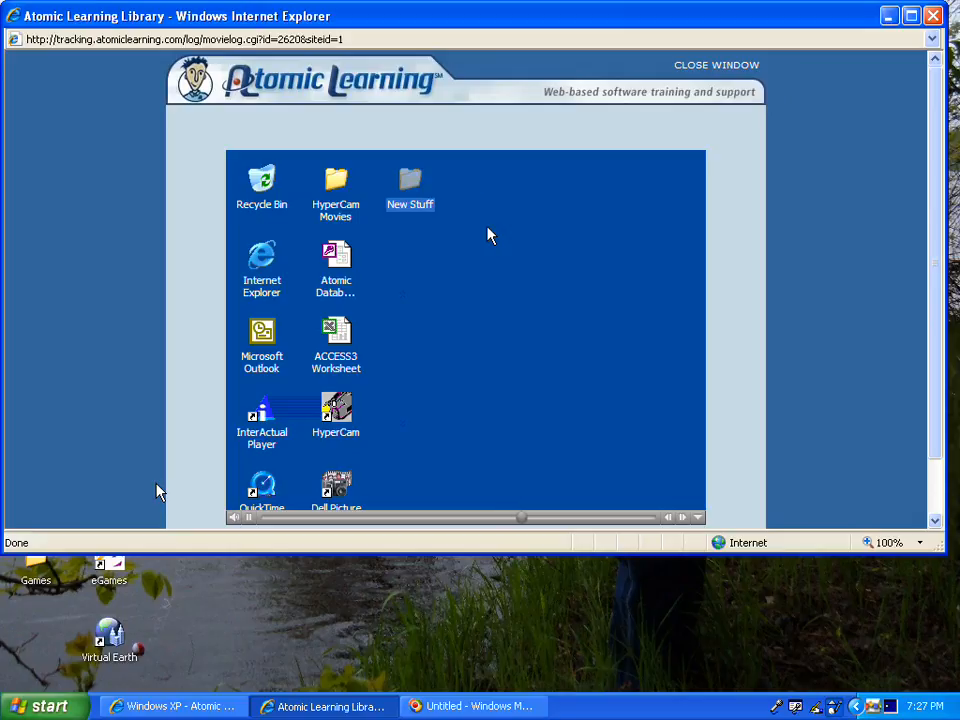
pyautogui.moveTo(410, 185)
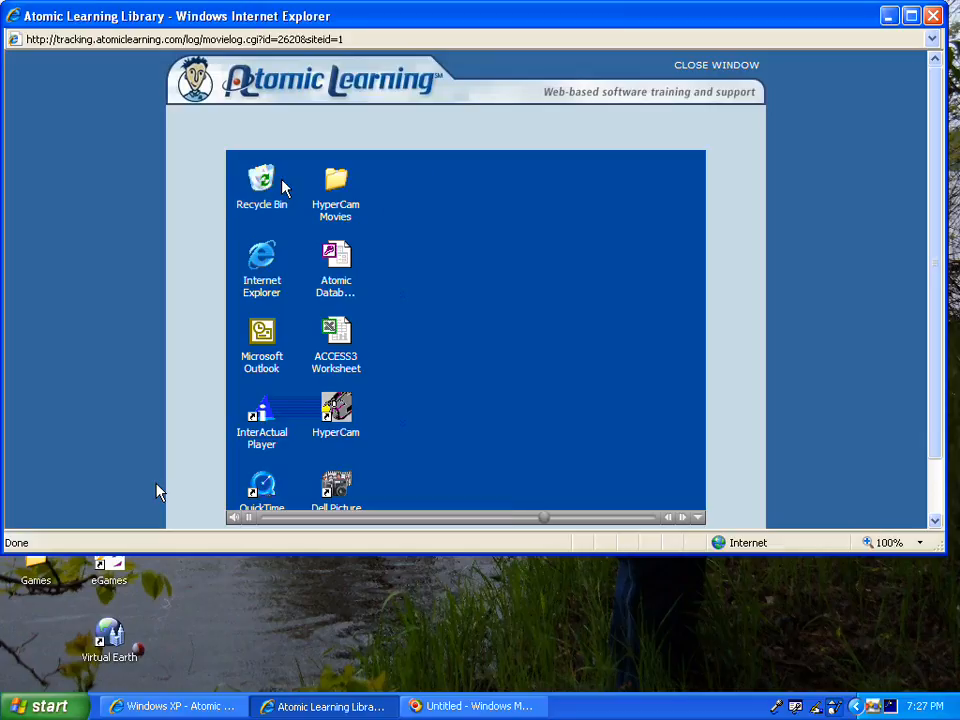
# Open the Recycle Bin again to show the re-deleted New Stuff folder (4 KB)
pyautogui.doubleClick(261, 185)
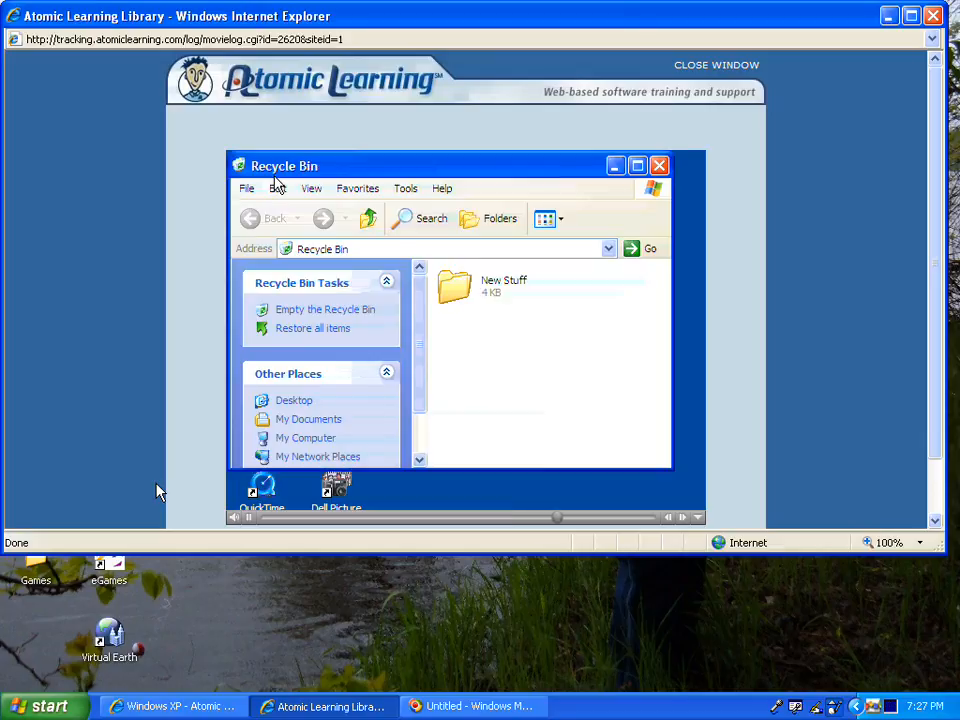
pyautogui.moveTo(312, 315)
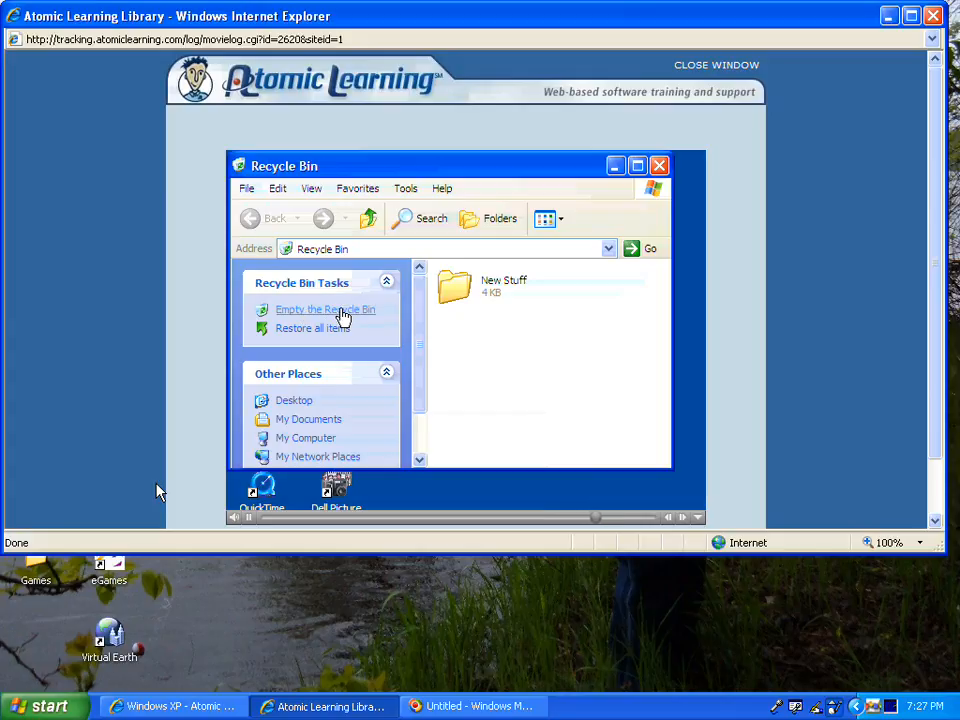
# Empty the Recycle Bin and confirm permanently deleting New Stuff
pyautogui.click(324, 309)
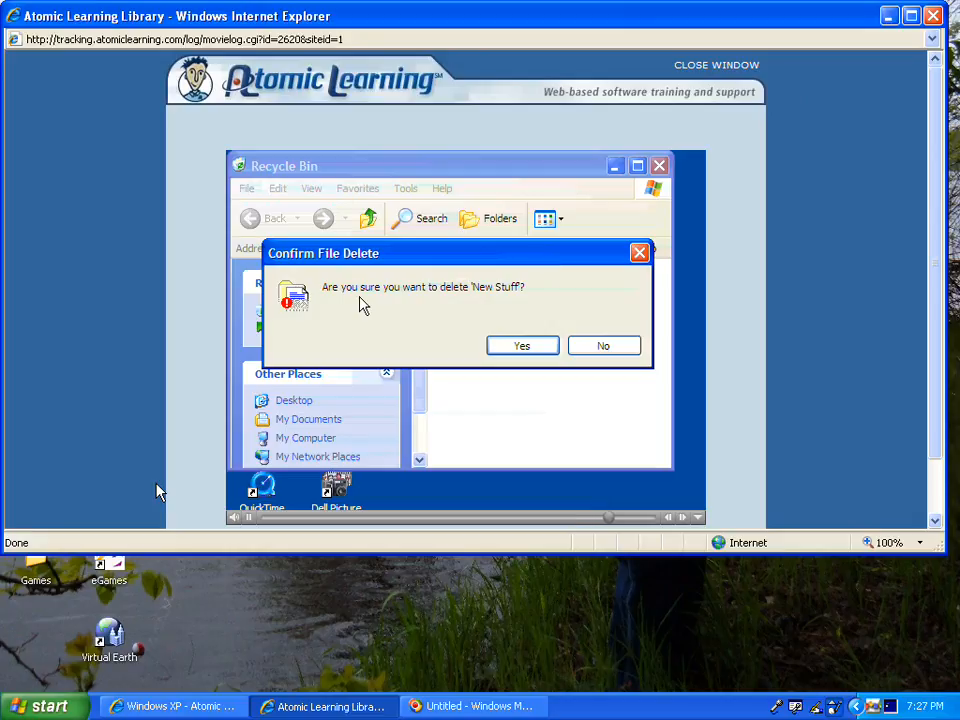
pyautogui.moveTo(540, 300)
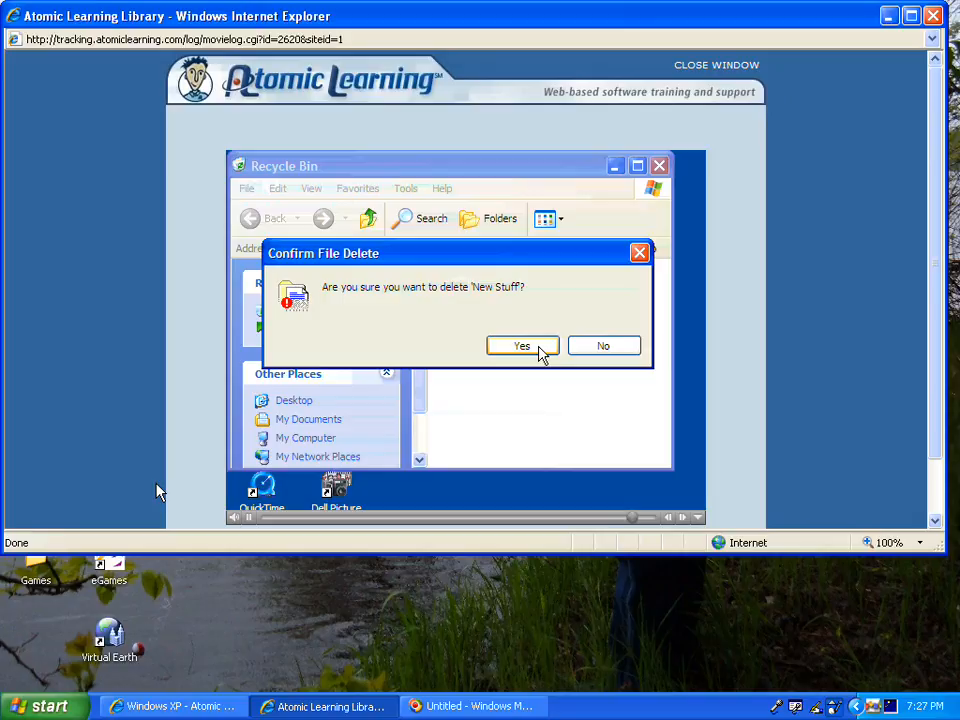
pyautogui.click(521, 345)
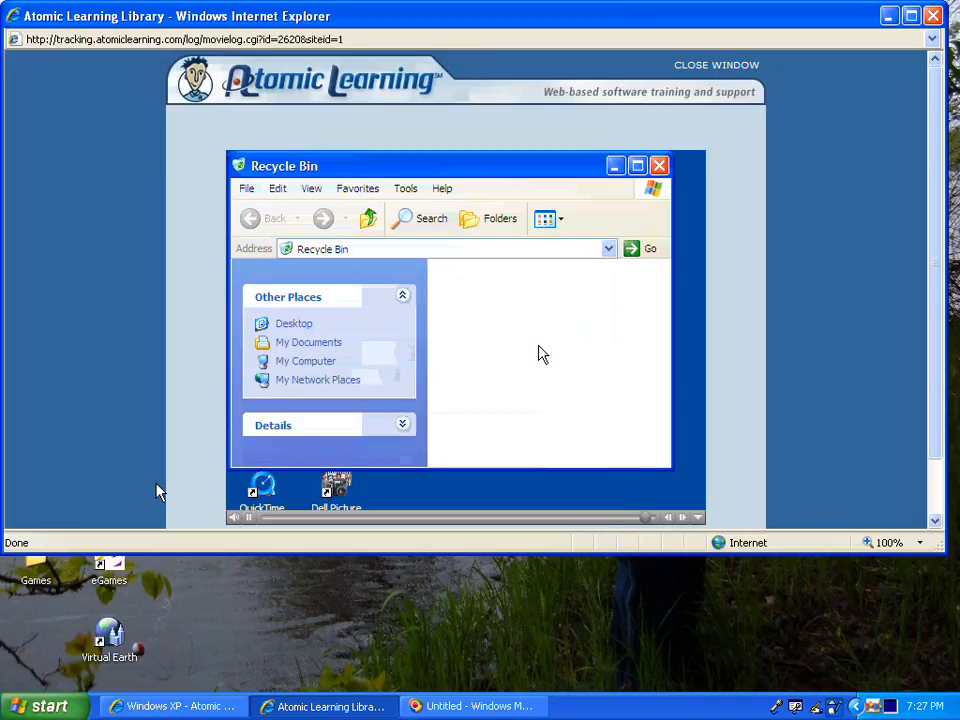